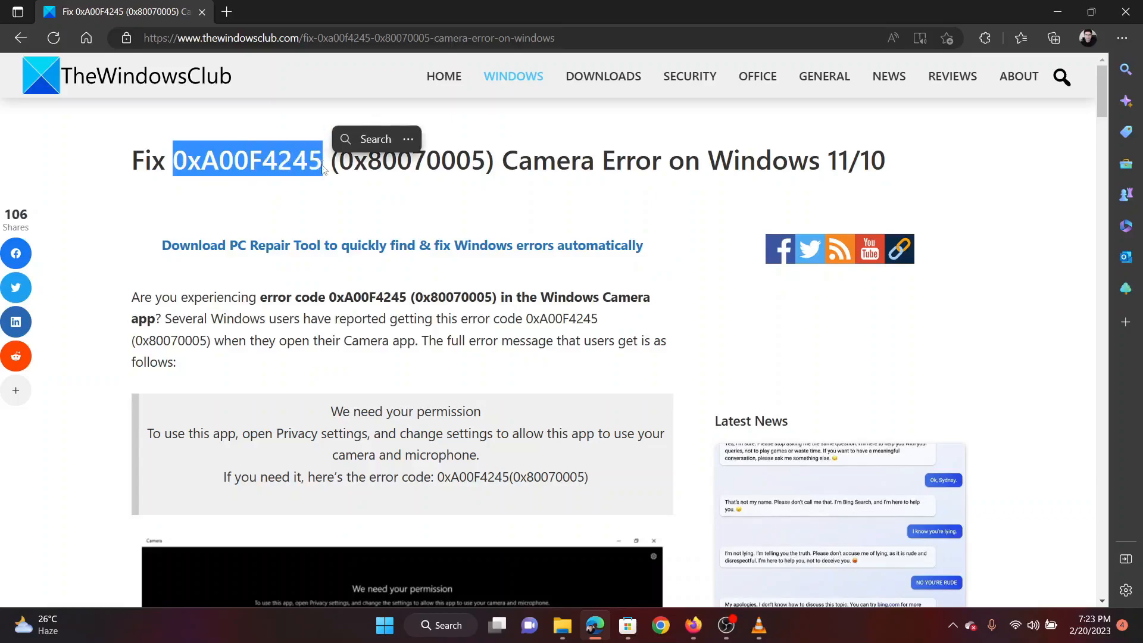
{"action": "mouse_move", "coordinate": [464, 167]}
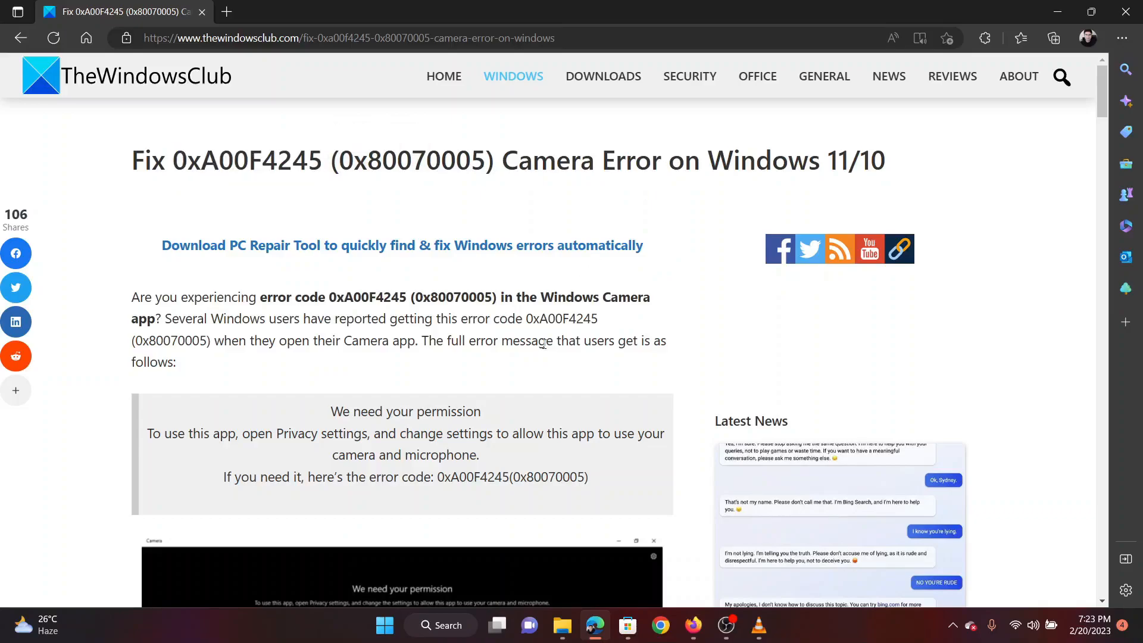
Scroll the TheWindowsClub article down to the five fixes and 'Allow camera permission to apps'.
{"action": "scroll", "scroll_direction": "down", "scroll_amount": 3}
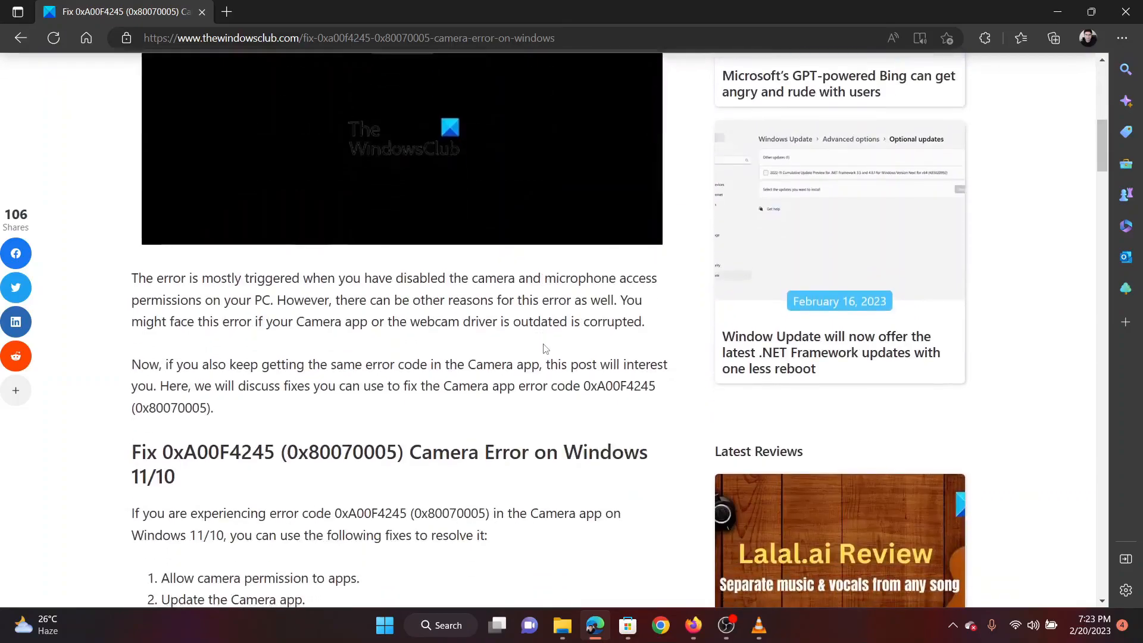
{"action": "scroll", "scroll_direction": "down", "scroll_amount": 3}
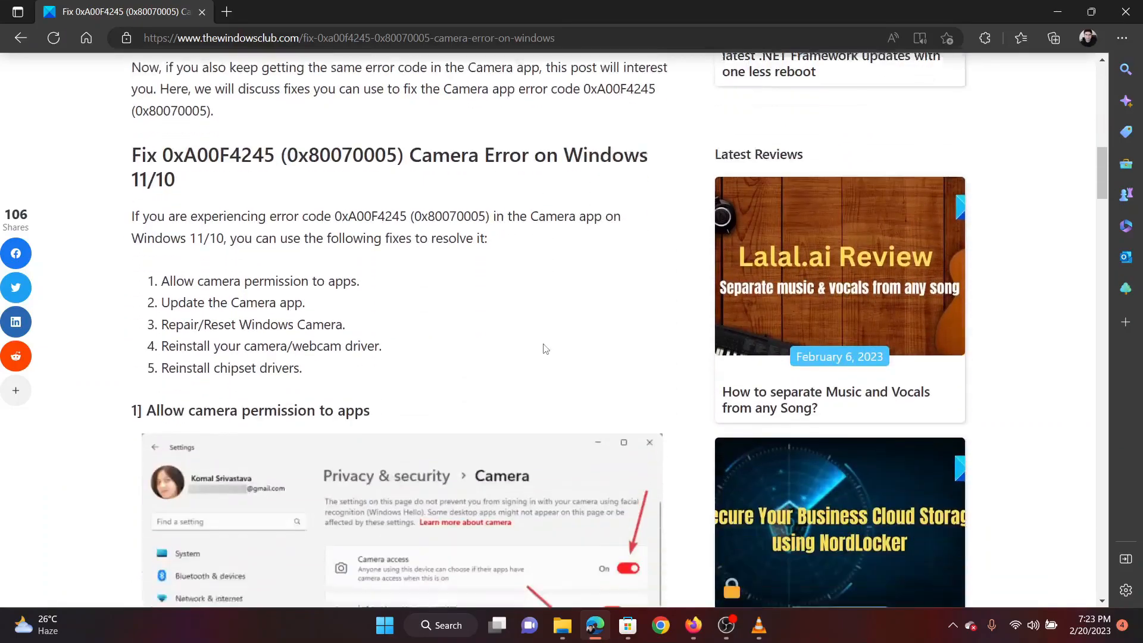
{"action": "scroll", "scroll_direction": "down", "scroll_amount": 3}
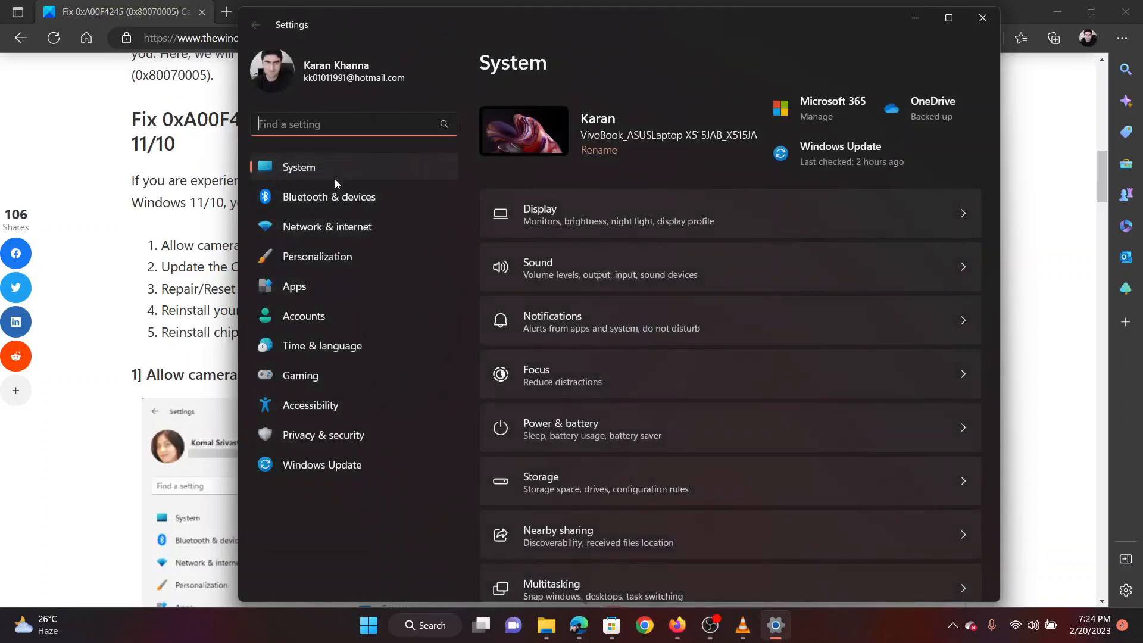
{"action": "mouse_move", "coordinate": [331, 375]}
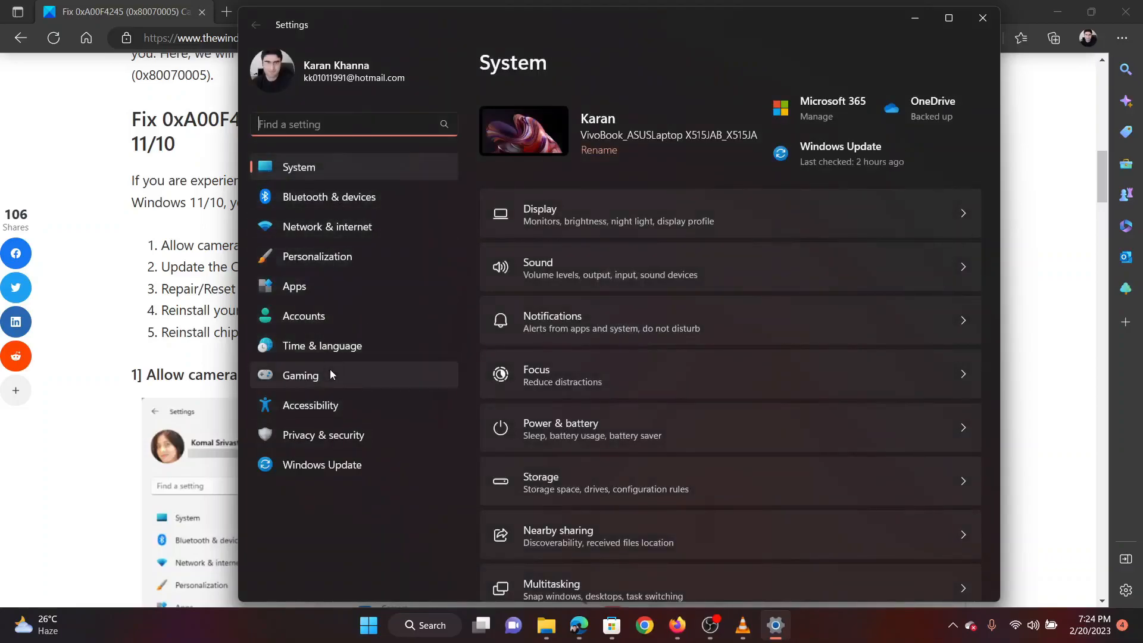
Verify the Camera and Microphone privacy toggles are On, then close Settings.
{"action": "left_click", "coordinate": [323, 435]}
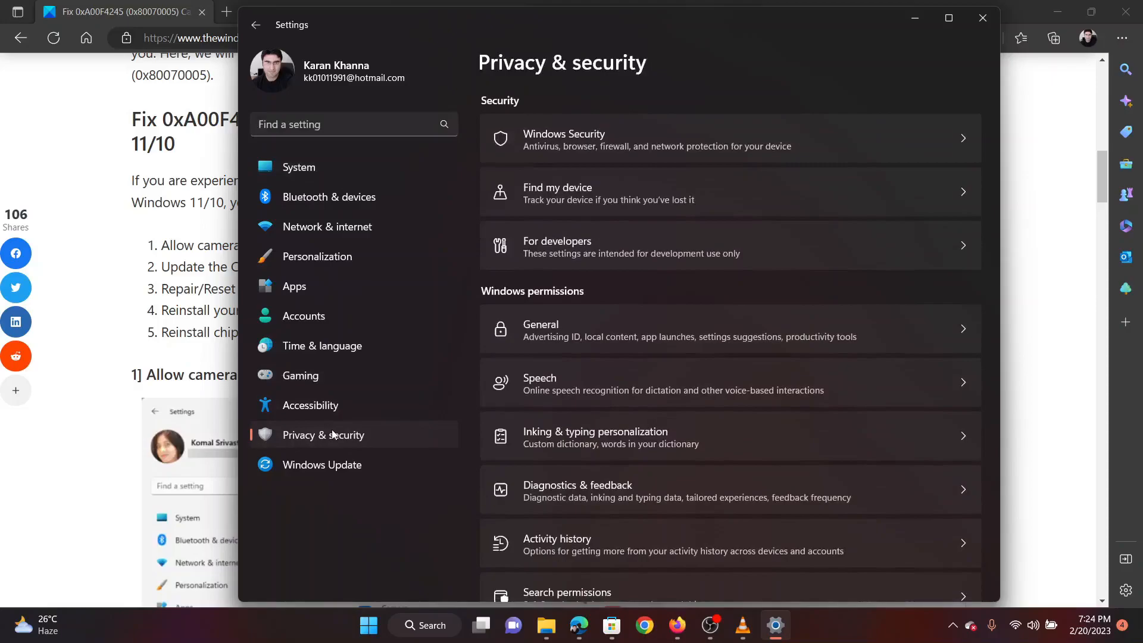
{"action": "scroll", "scroll_direction": "down", "scroll_amount": 3}
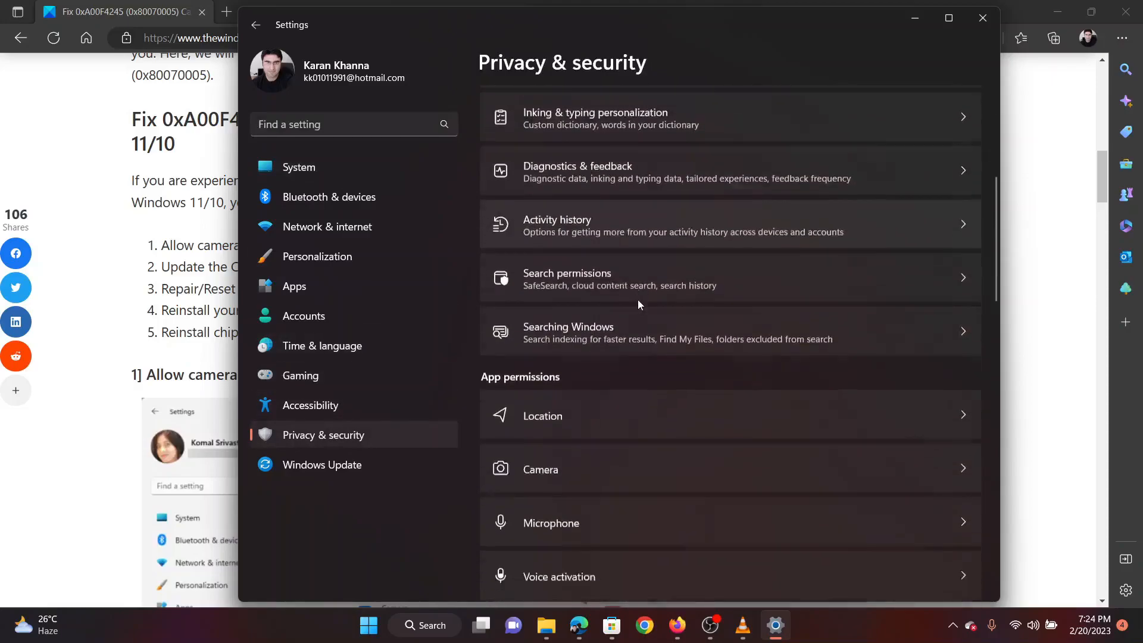
{"action": "scroll", "scroll_direction": "down", "scroll_amount": 3}
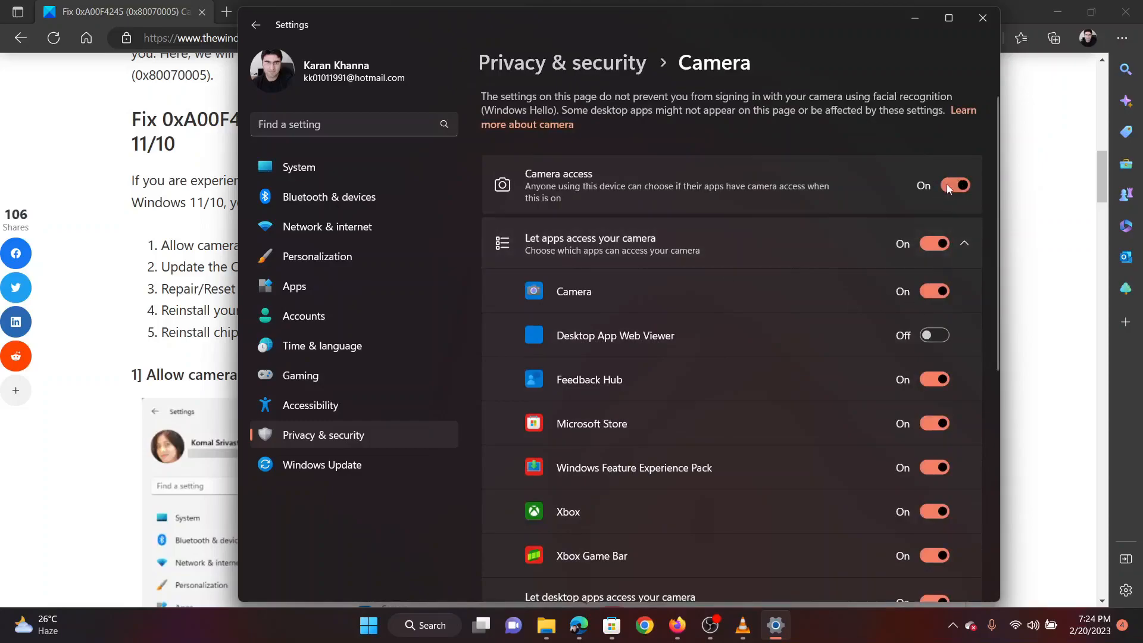
{"action": "mouse_move", "coordinate": [318, 281]}
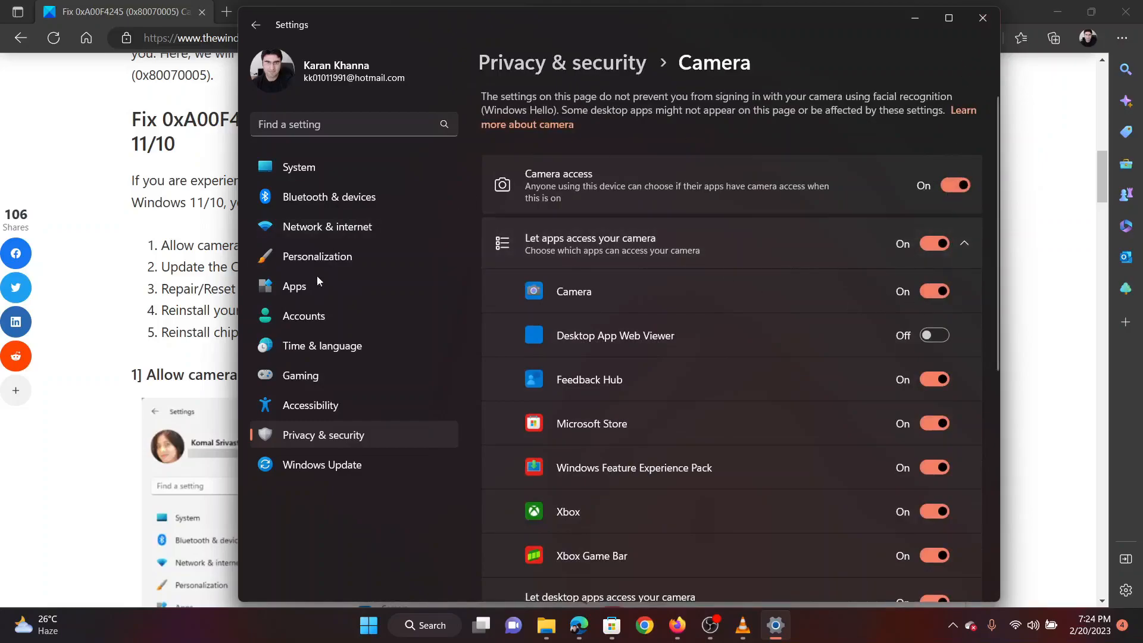
{"action": "left_click", "coordinate": [256, 25]}
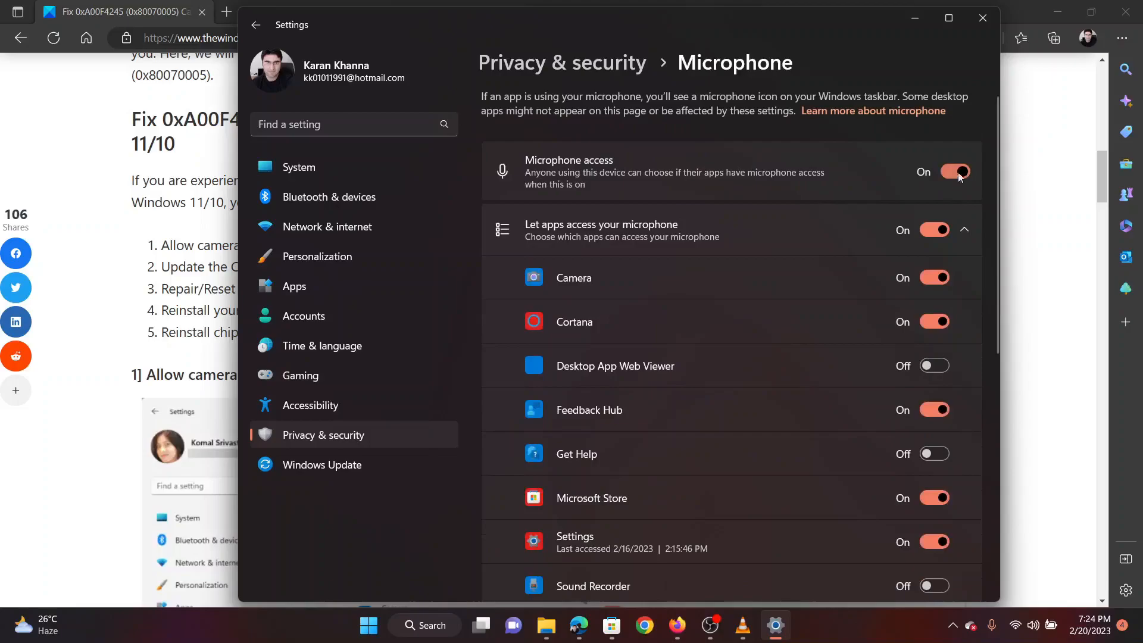
{"action": "mouse_move", "coordinate": [983, 18]}
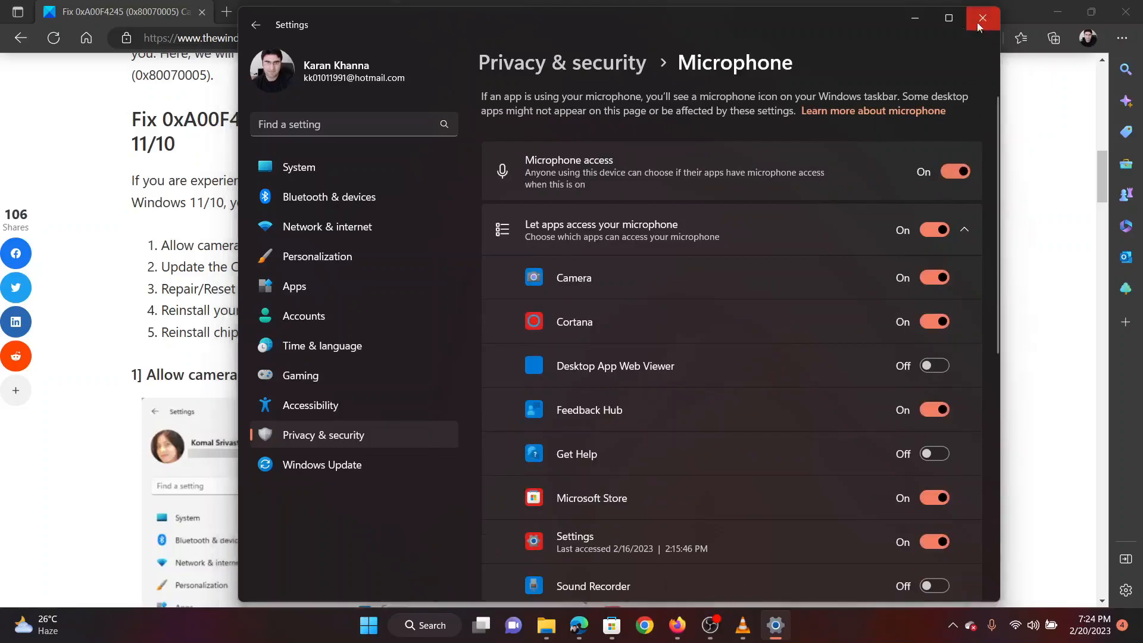
{"action": "left_click", "coordinate": [982, 17]}
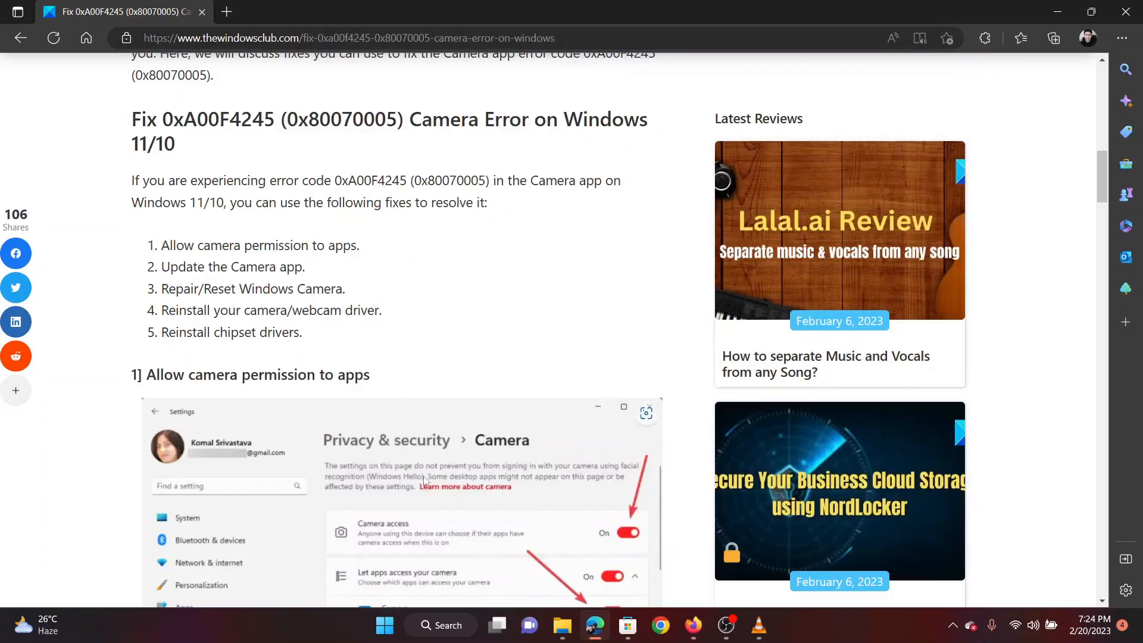
Run Get updates from the Microsoft Store Library, then reopen Settings.
{"action": "left_click", "coordinate": [627, 625]}
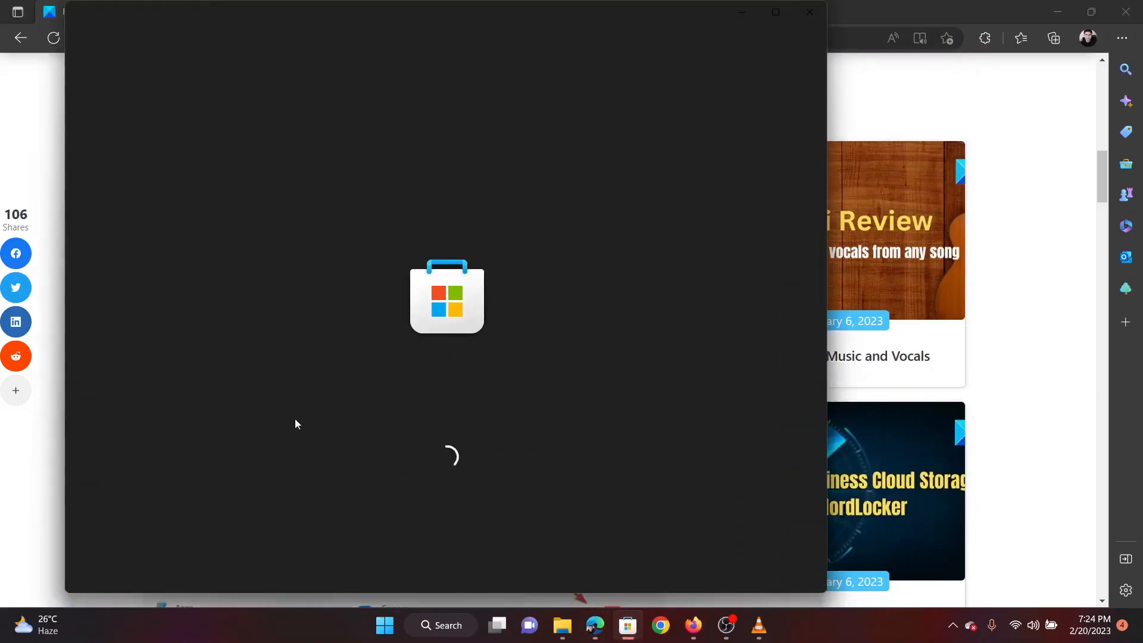
{"action": "mouse_move", "coordinate": [117, 498]}
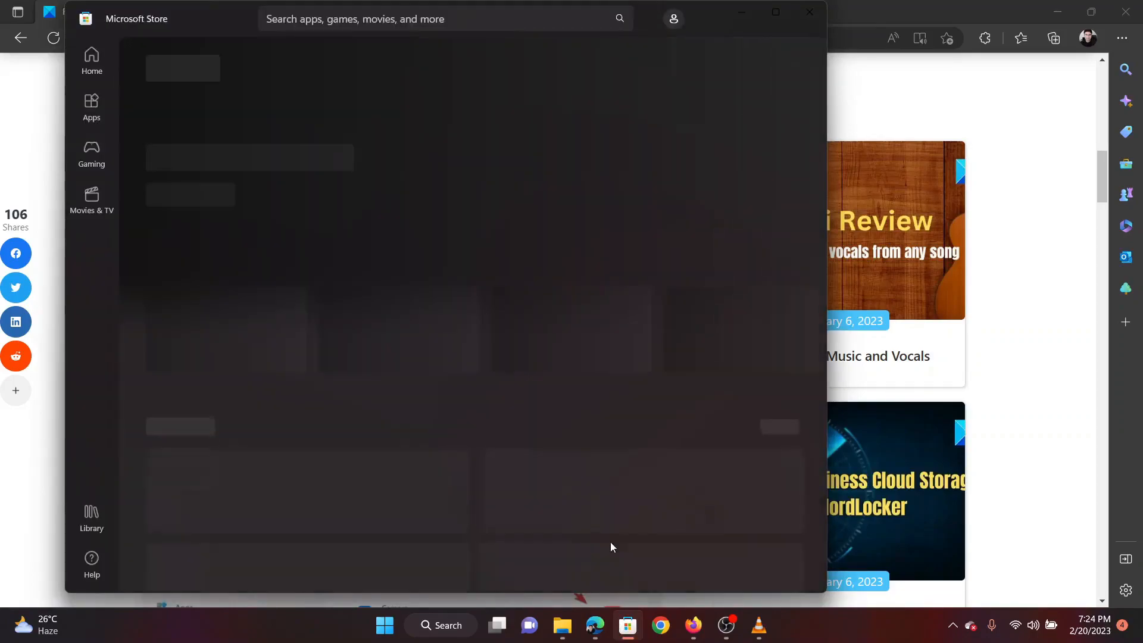
{"action": "left_click", "coordinate": [92, 516]}
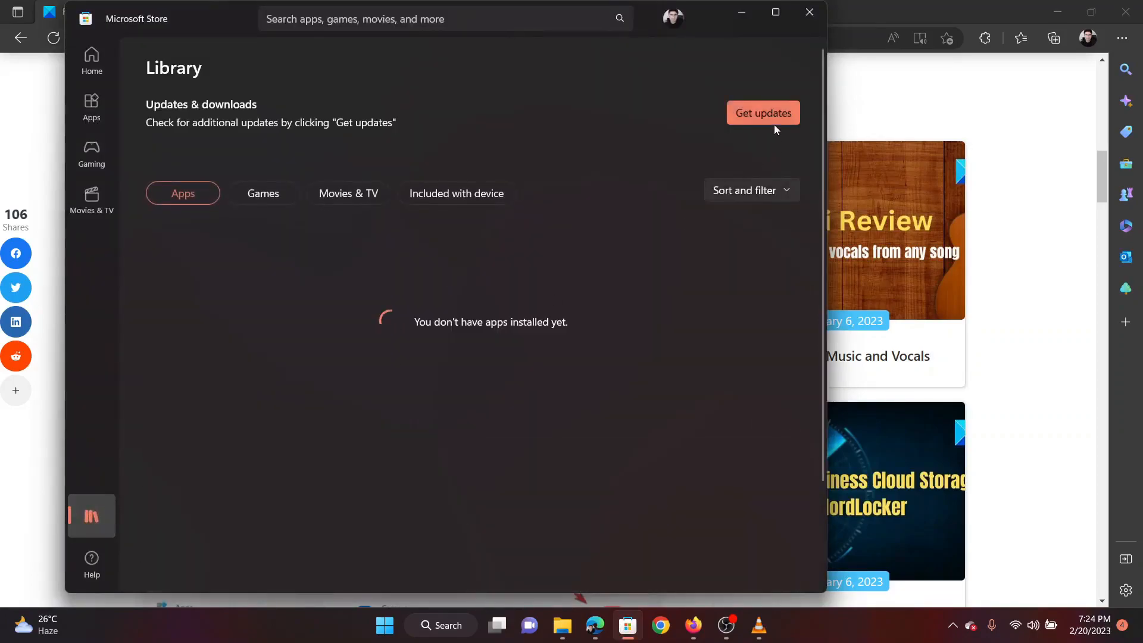
{"action": "left_click", "coordinate": [763, 113]}
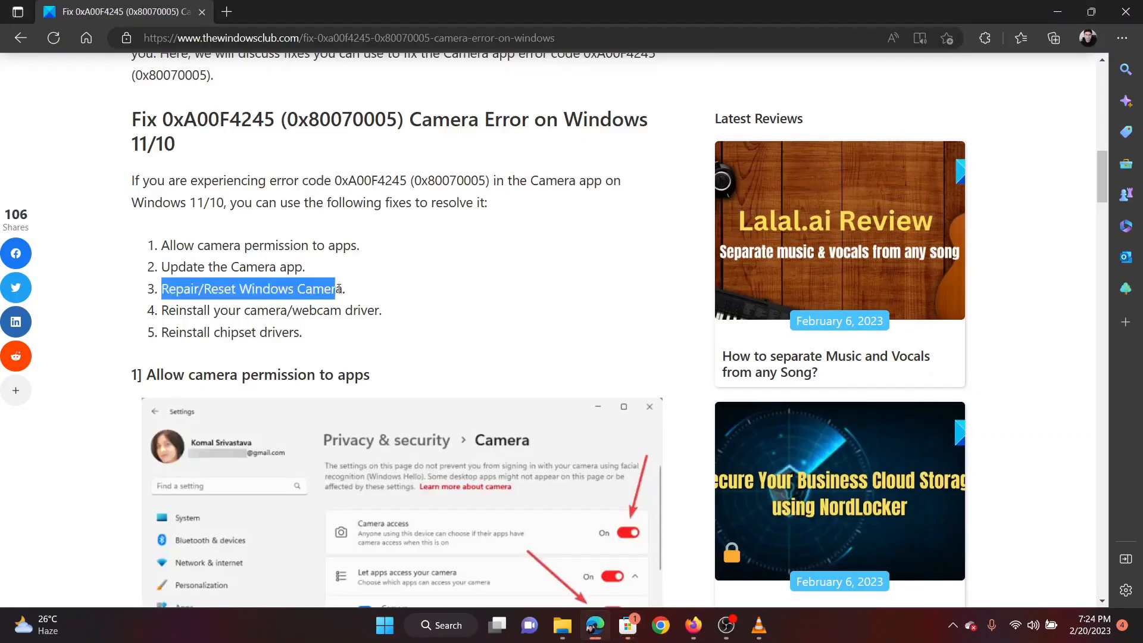
{"action": "left_click", "coordinate": [474, 333]}
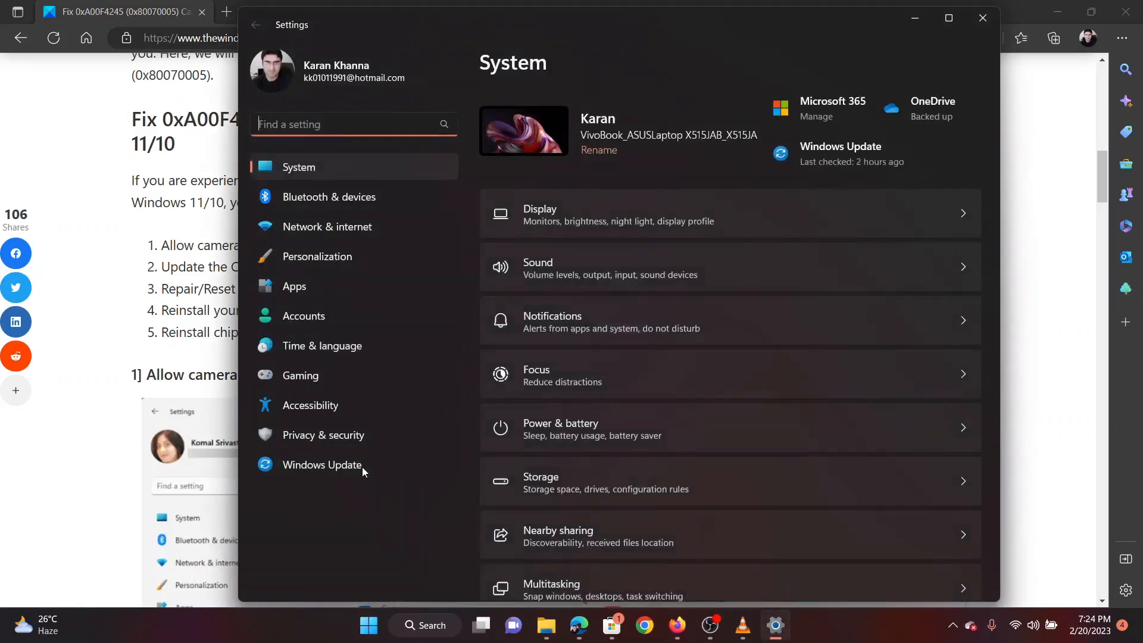
Repair the Camera app from its Installed apps advanced options, then close Settings.
{"action": "left_click", "coordinate": [294, 287]}
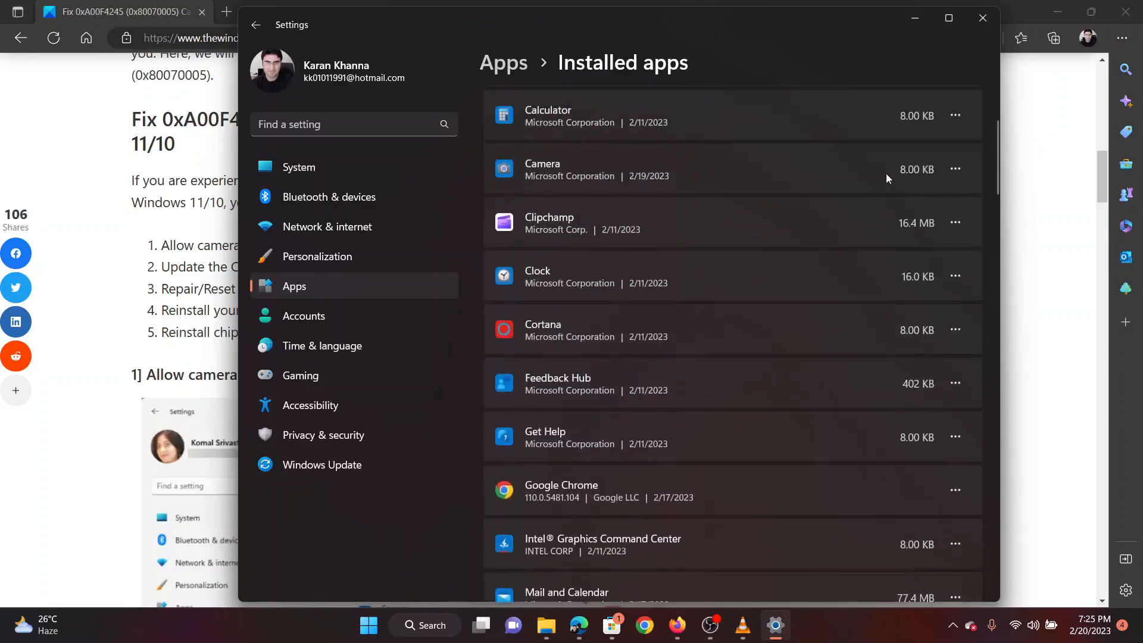
{"action": "left_click", "coordinate": [955, 169]}
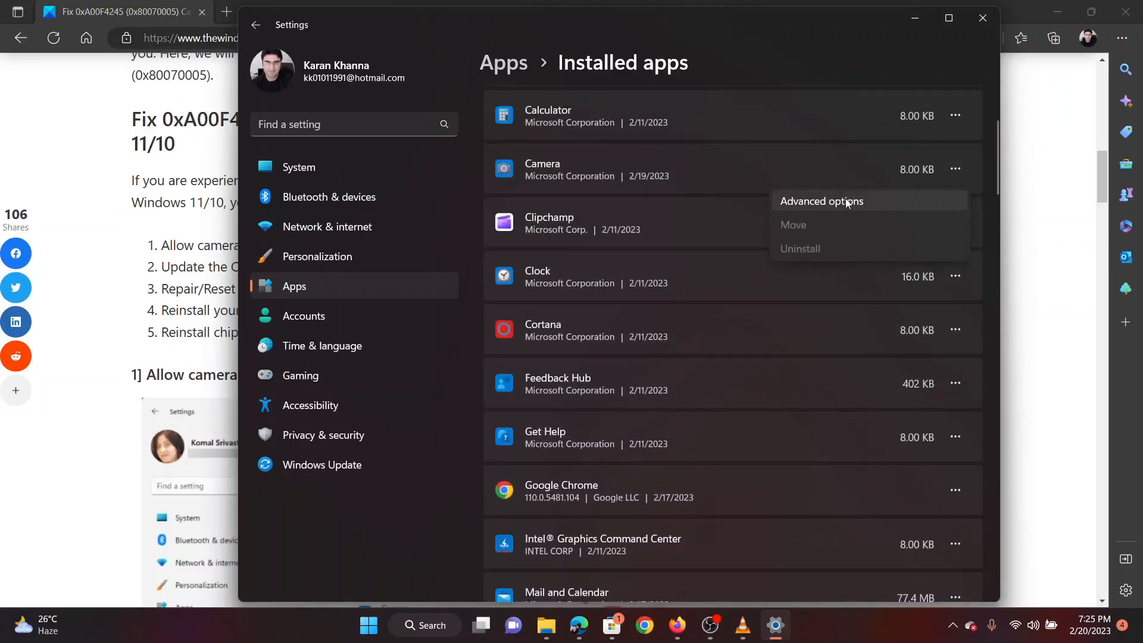
{"action": "left_click", "coordinate": [844, 201]}
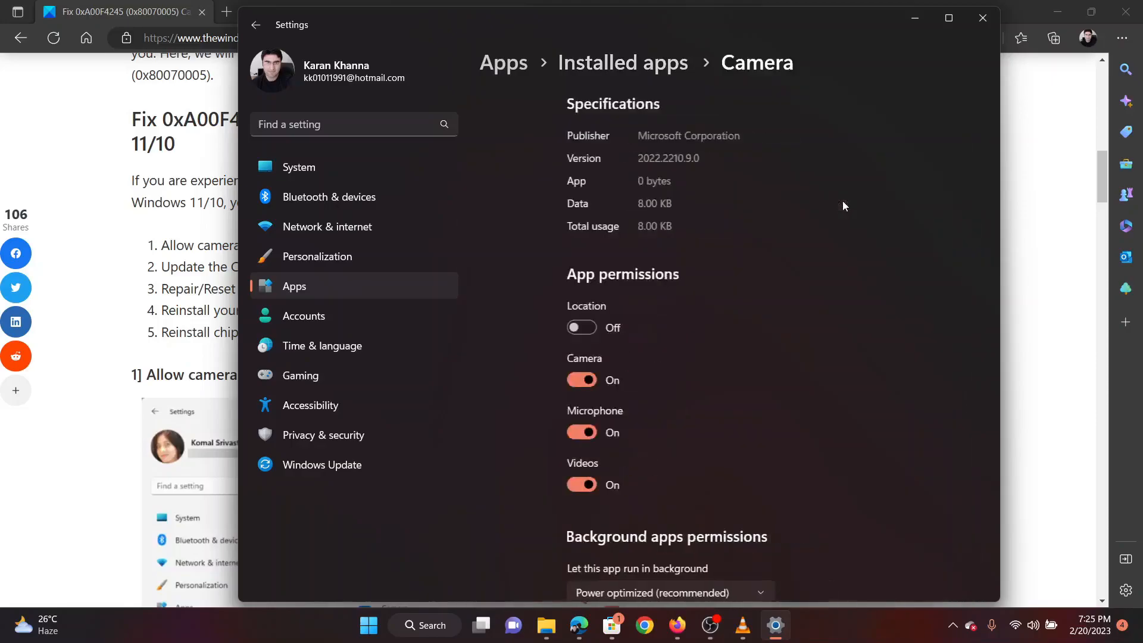
{"action": "scroll", "scroll_direction": "down", "scroll_amount": 3}
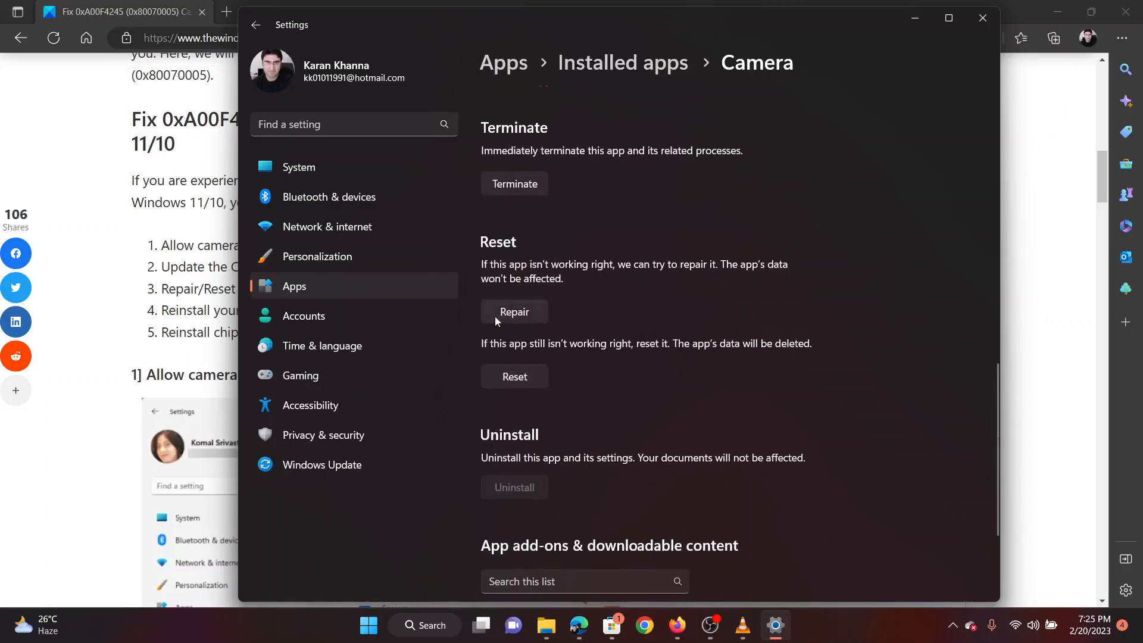
{"action": "left_click", "coordinate": [514, 312]}
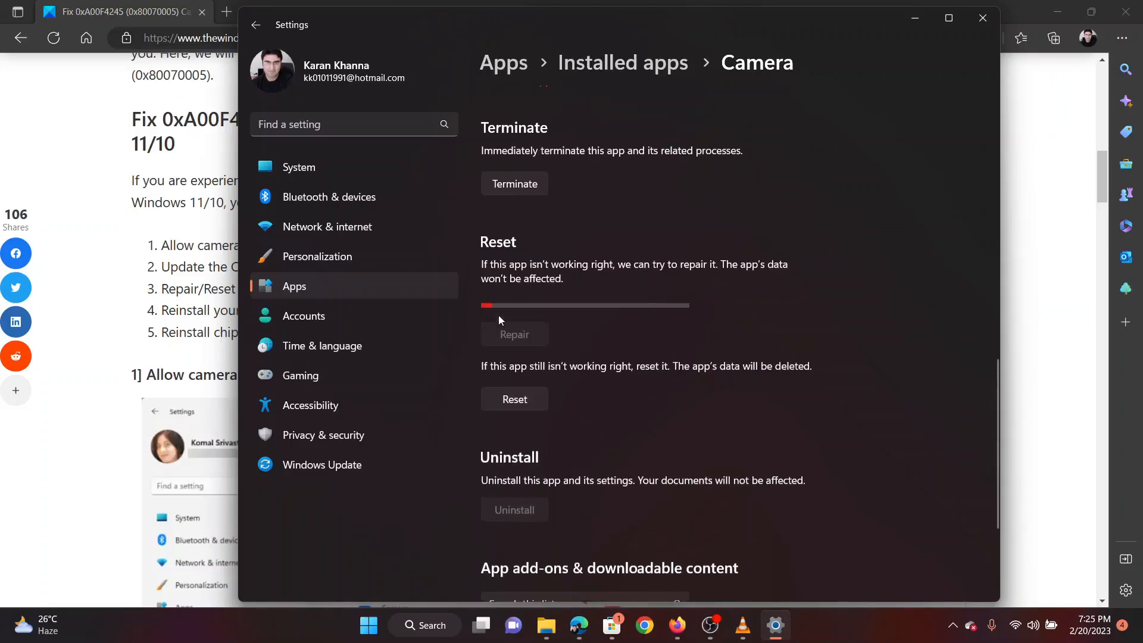
{"action": "left_click", "coordinate": [514, 399]}
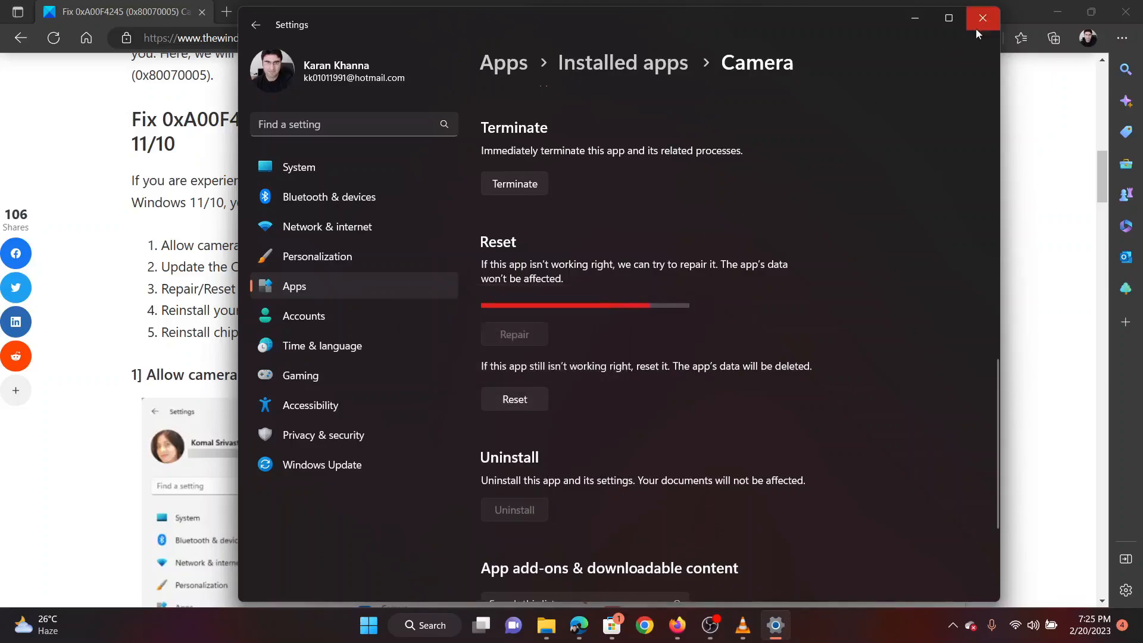
{"action": "left_click", "coordinate": [982, 17]}
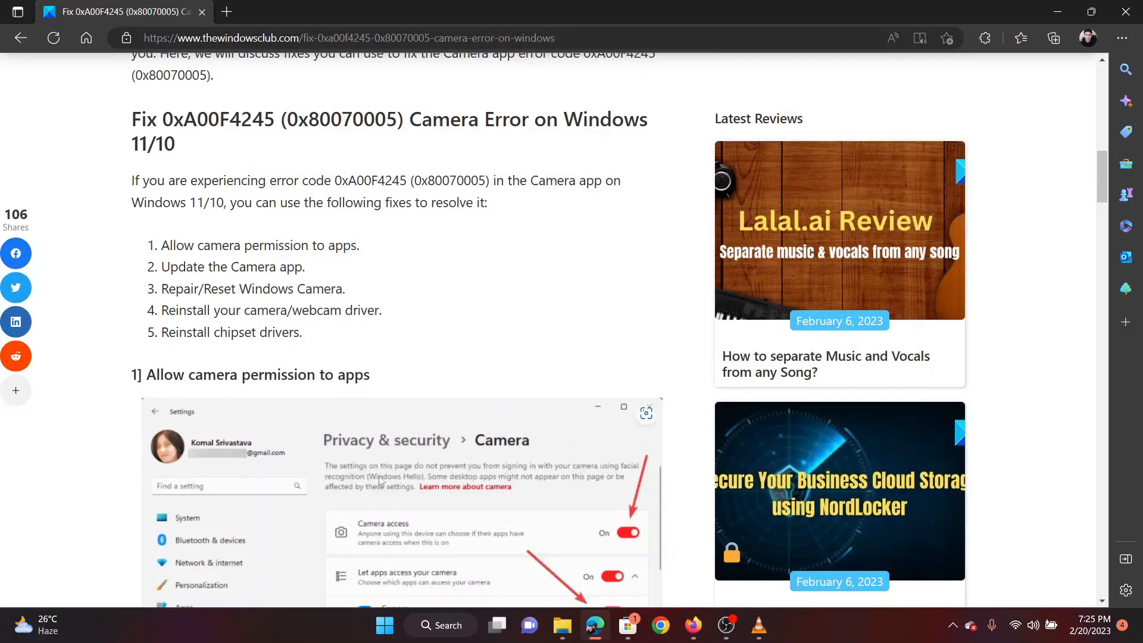
{"action": "mouse_move", "coordinate": [395, 603]}
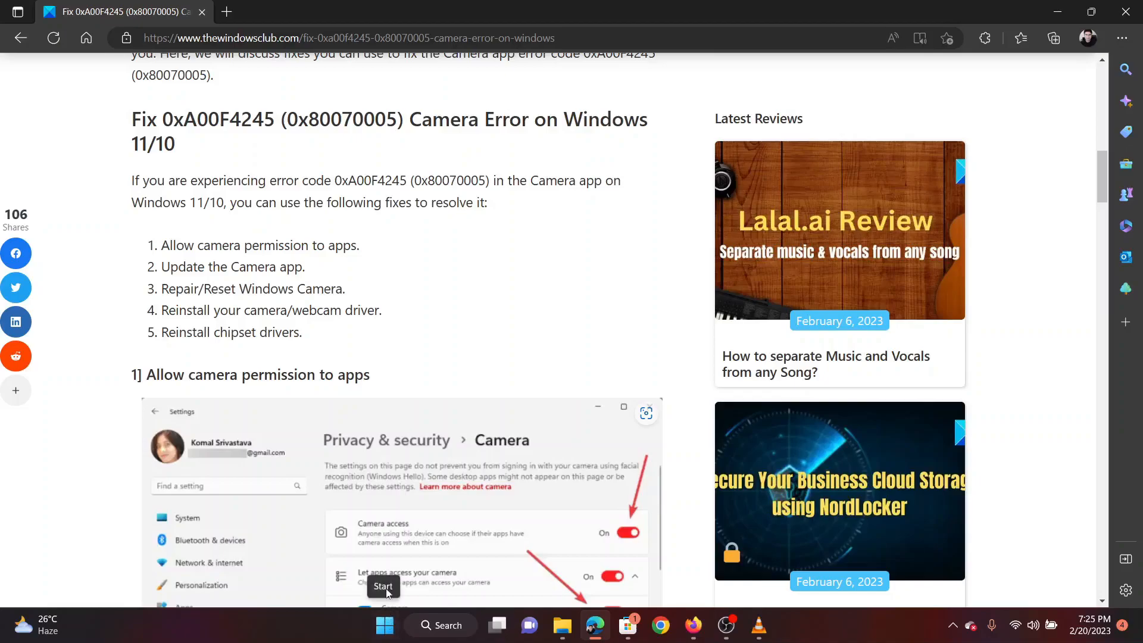
Reopen Settings and check Windows Update advanced options for optional updates.
{"action": "right_click", "coordinate": [384, 625]}
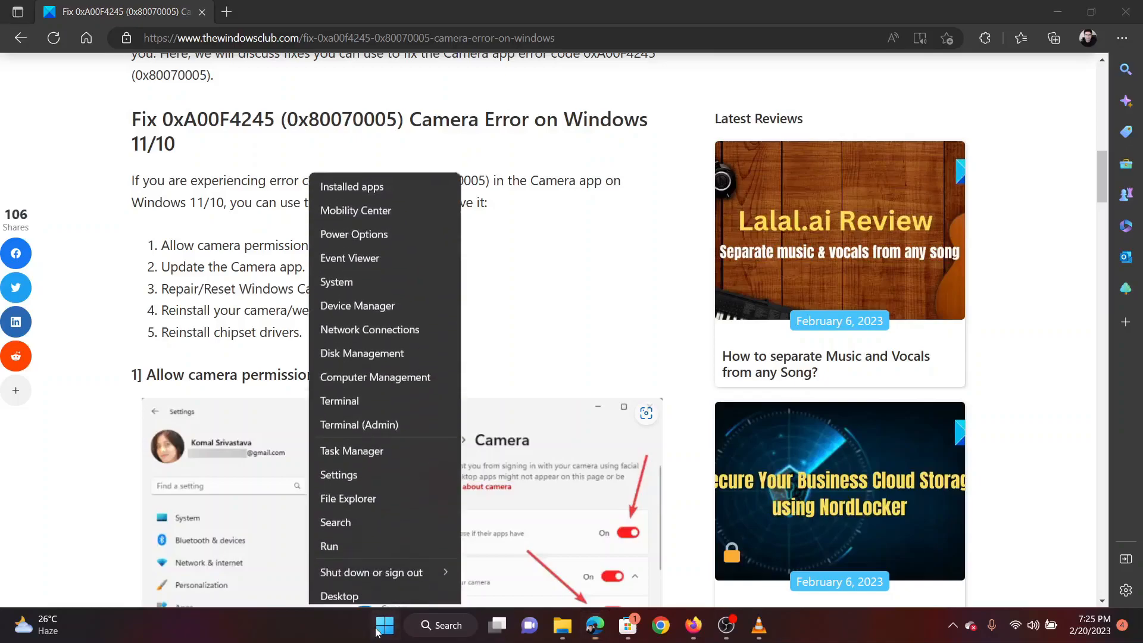
{"action": "left_click", "coordinate": [338, 474]}
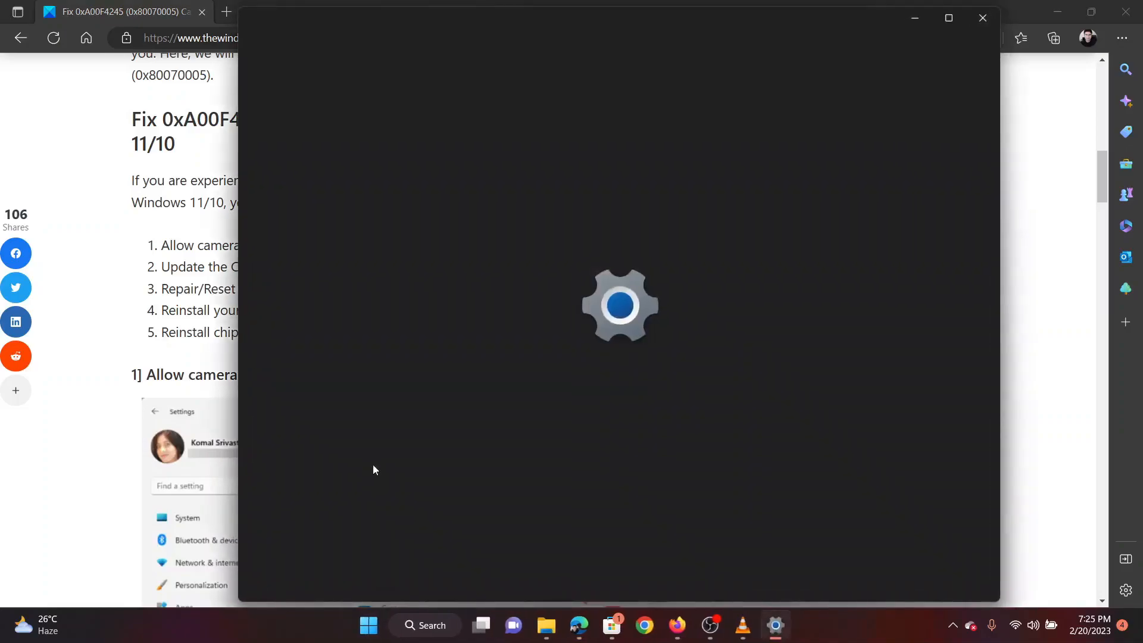
{"action": "left_click", "coordinate": [322, 465]}
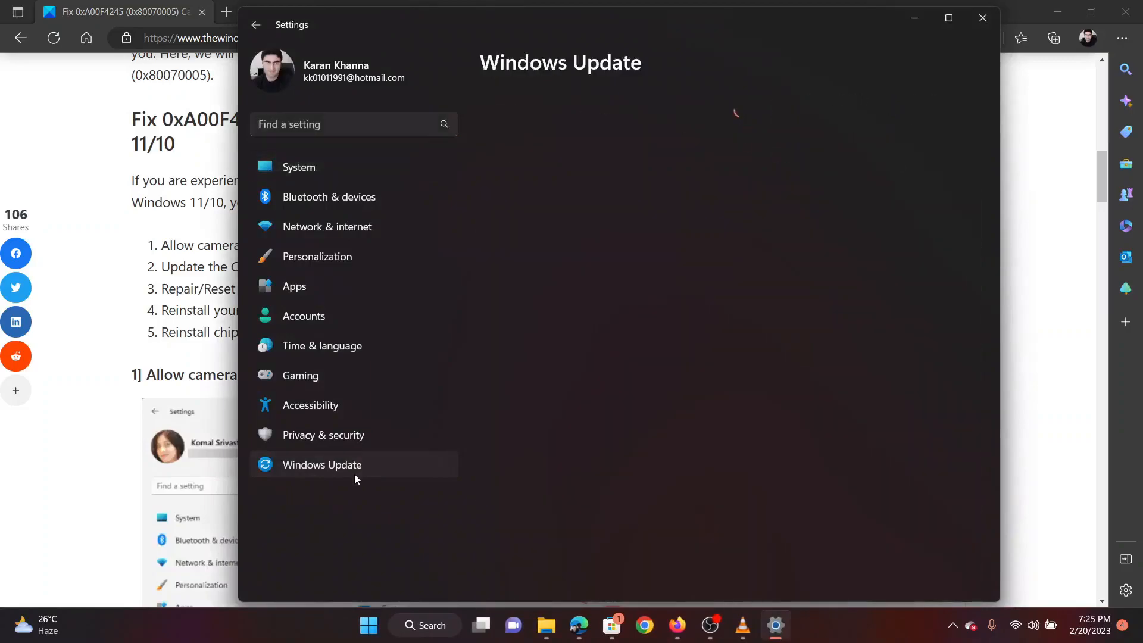
{"action": "left_click", "coordinate": [322, 465]}
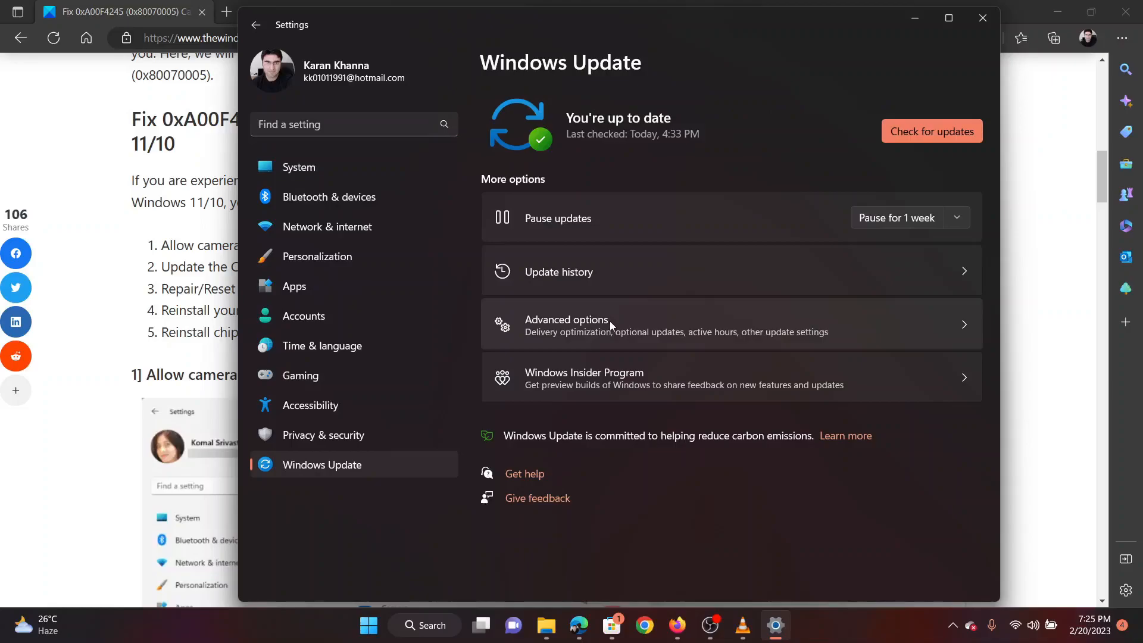
{"action": "left_click", "coordinate": [567, 323]}
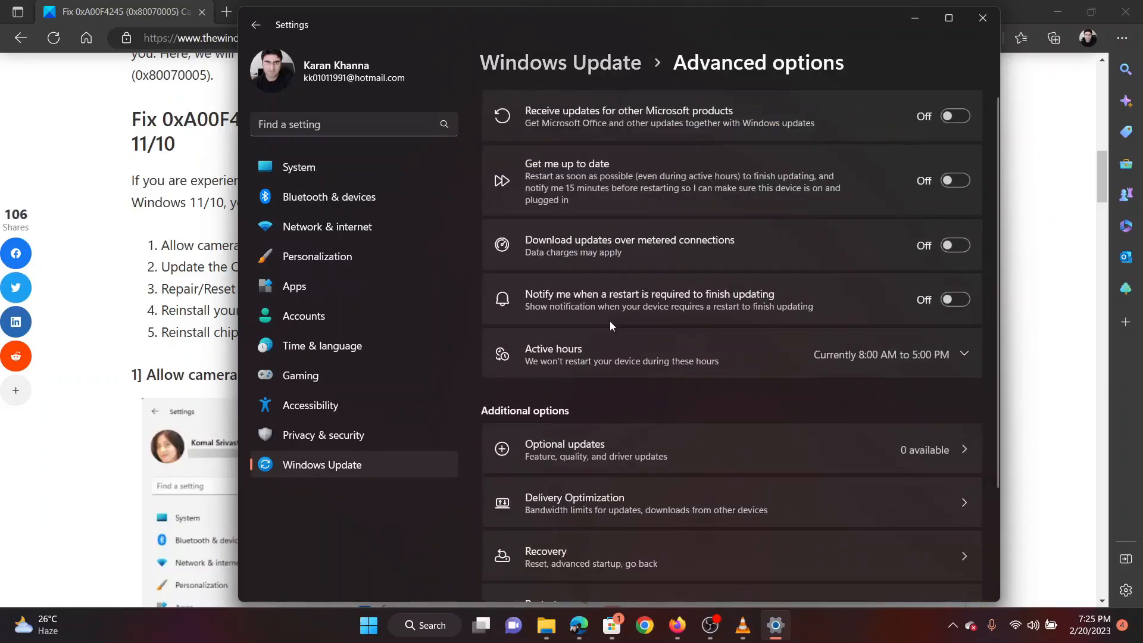
{"action": "scroll", "scroll_direction": "down", "scroll_amount": 3}
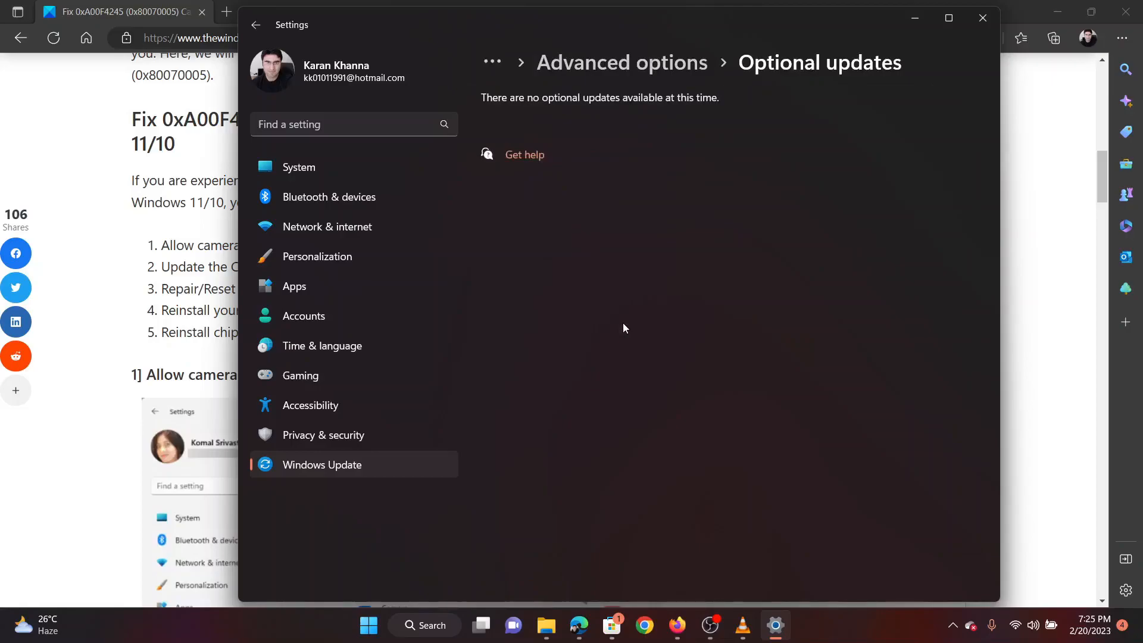
{"action": "mouse_move", "coordinate": [493, 252]}
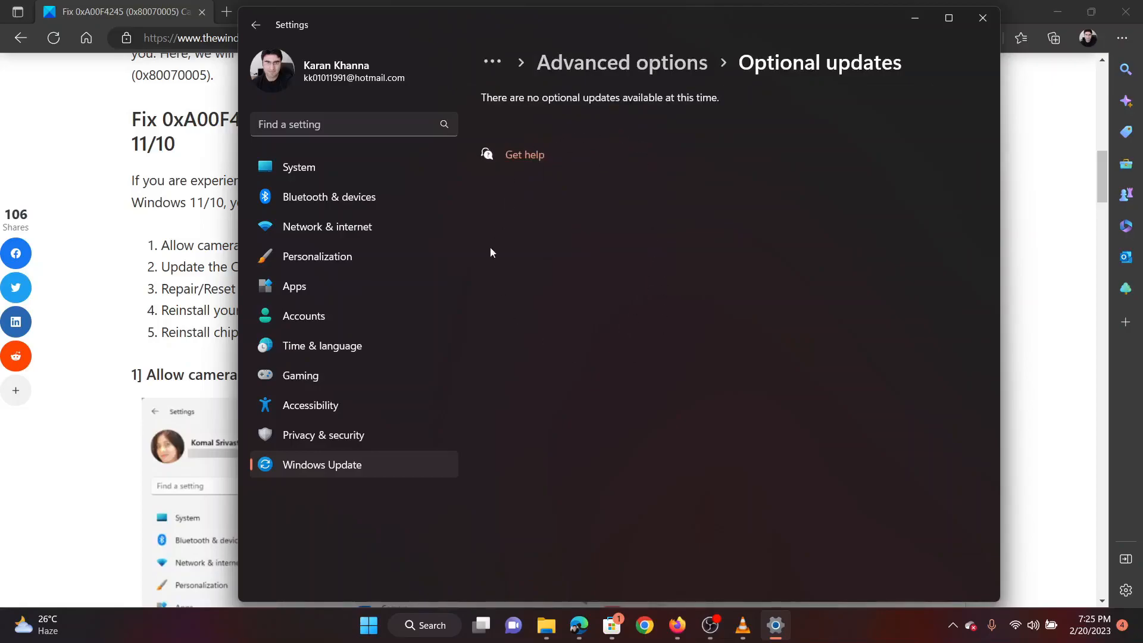
{"action": "mouse_move", "coordinate": [464, 402]}
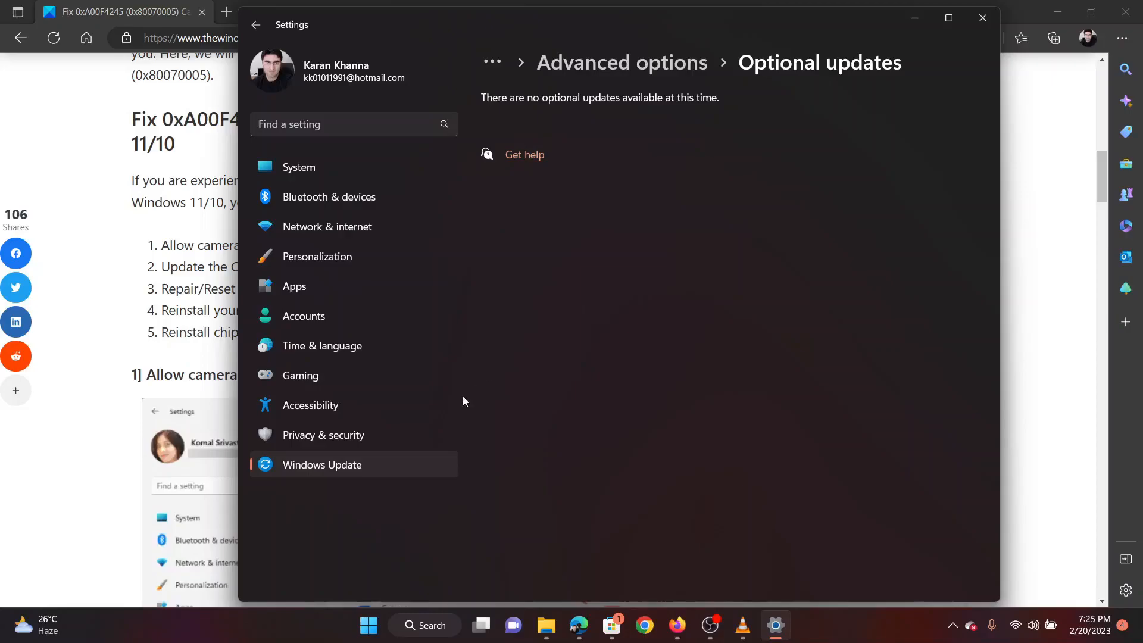
{"action": "mouse_move", "coordinate": [353, 473]}
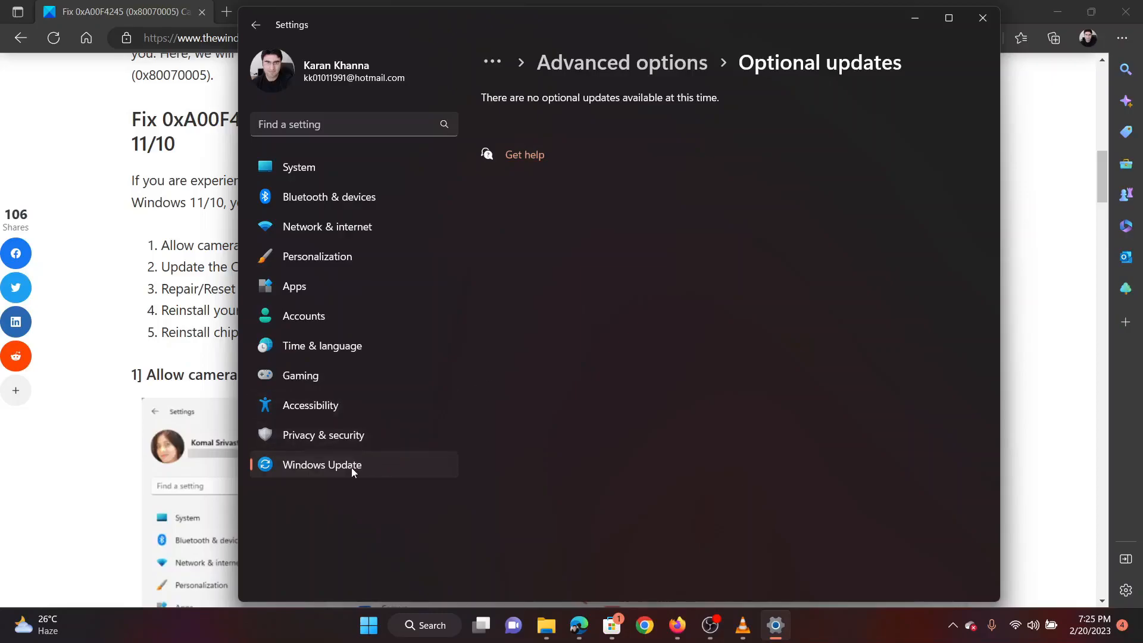
Start a Windows Update check, then close Settings.
{"action": "left_click", "coordinate": [322, 465]}
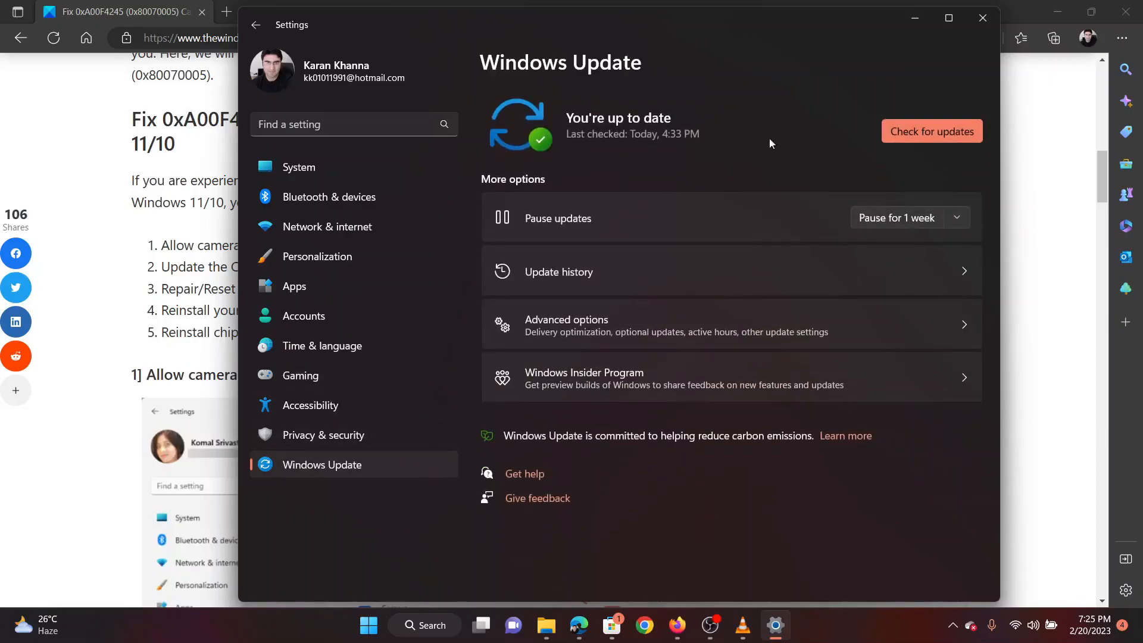
{"action": "left_click", "coordinate": [932, 131]}
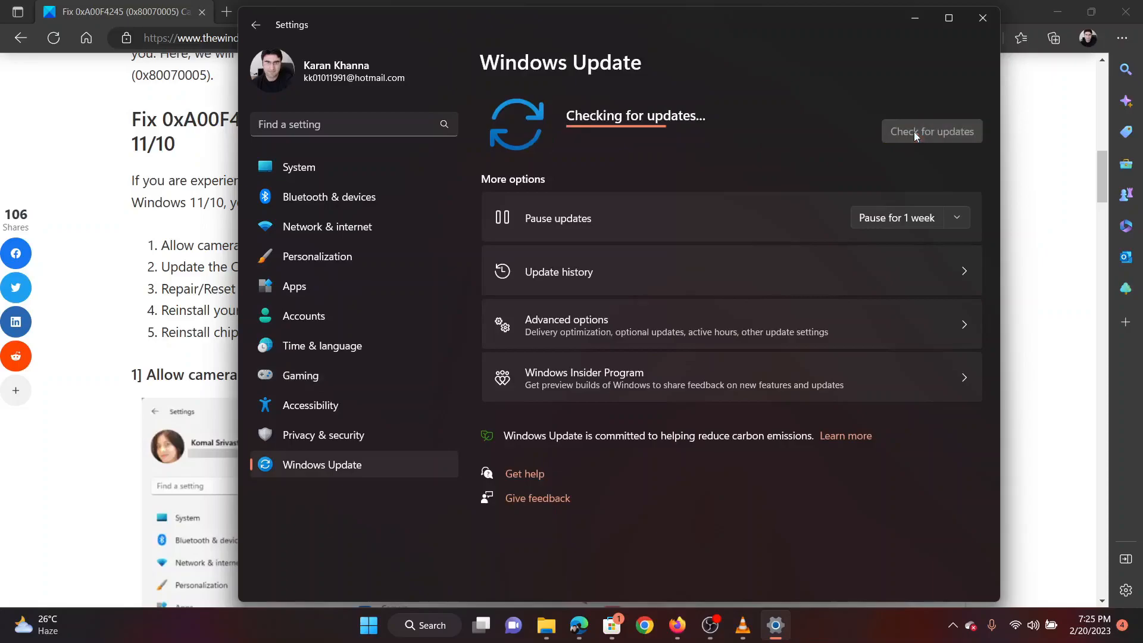
{"action": "mouse_move", "coordinate": [928, 113]}
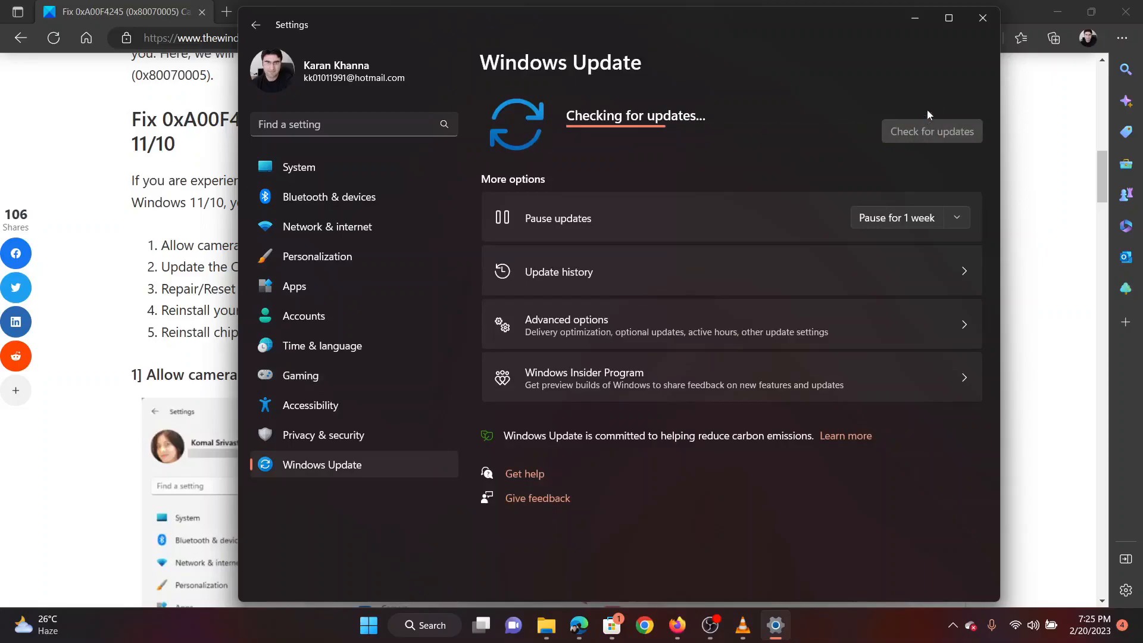
{"action": "left_click", "coordinate": [983, 18]}
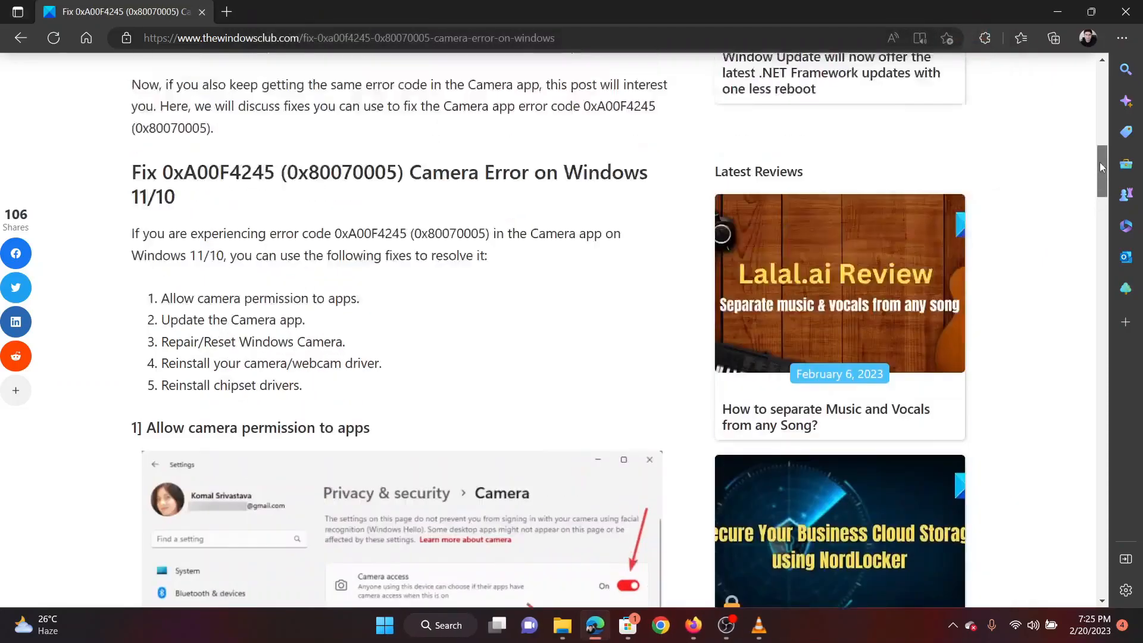
Scroll to the article top and highlight the '0xA00F4245 (0x80070005)' title text.
{"action": "scroll", "scroll_direction": "up", "scroll_amount": 3}
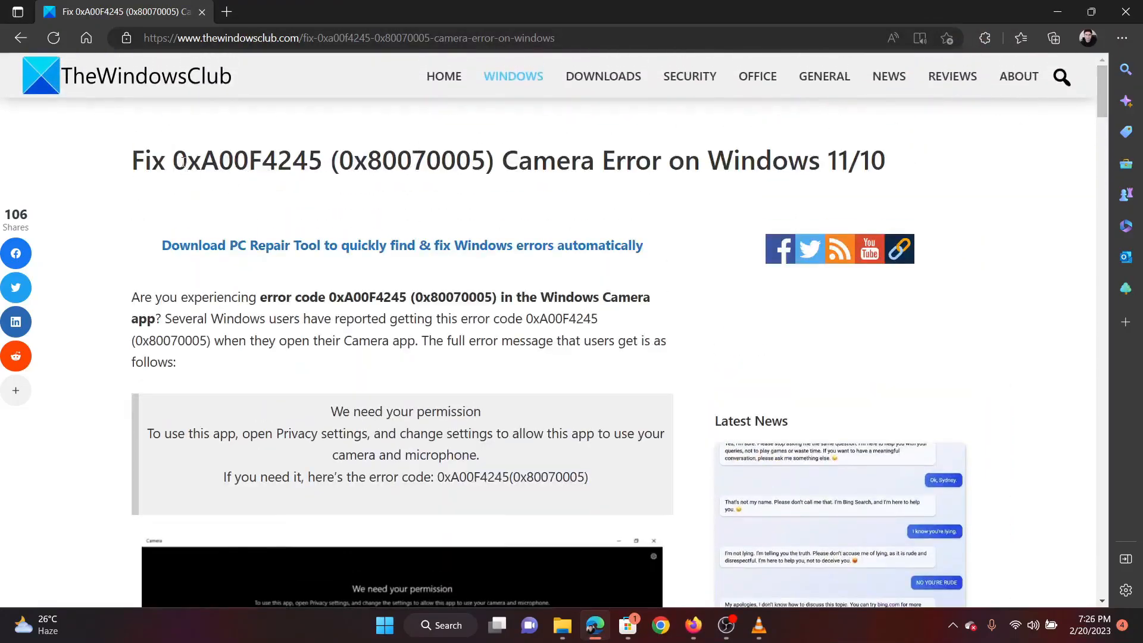
{"action": "left_click_drag", "start_coordinate": [172, 160], "coordinate": [828, 160]}
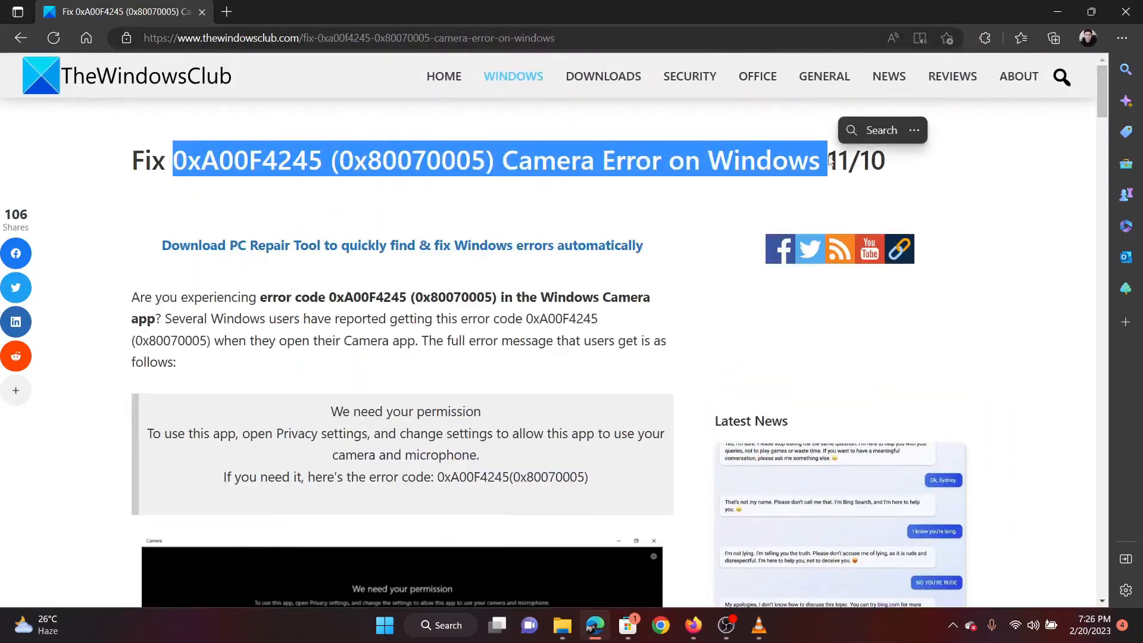